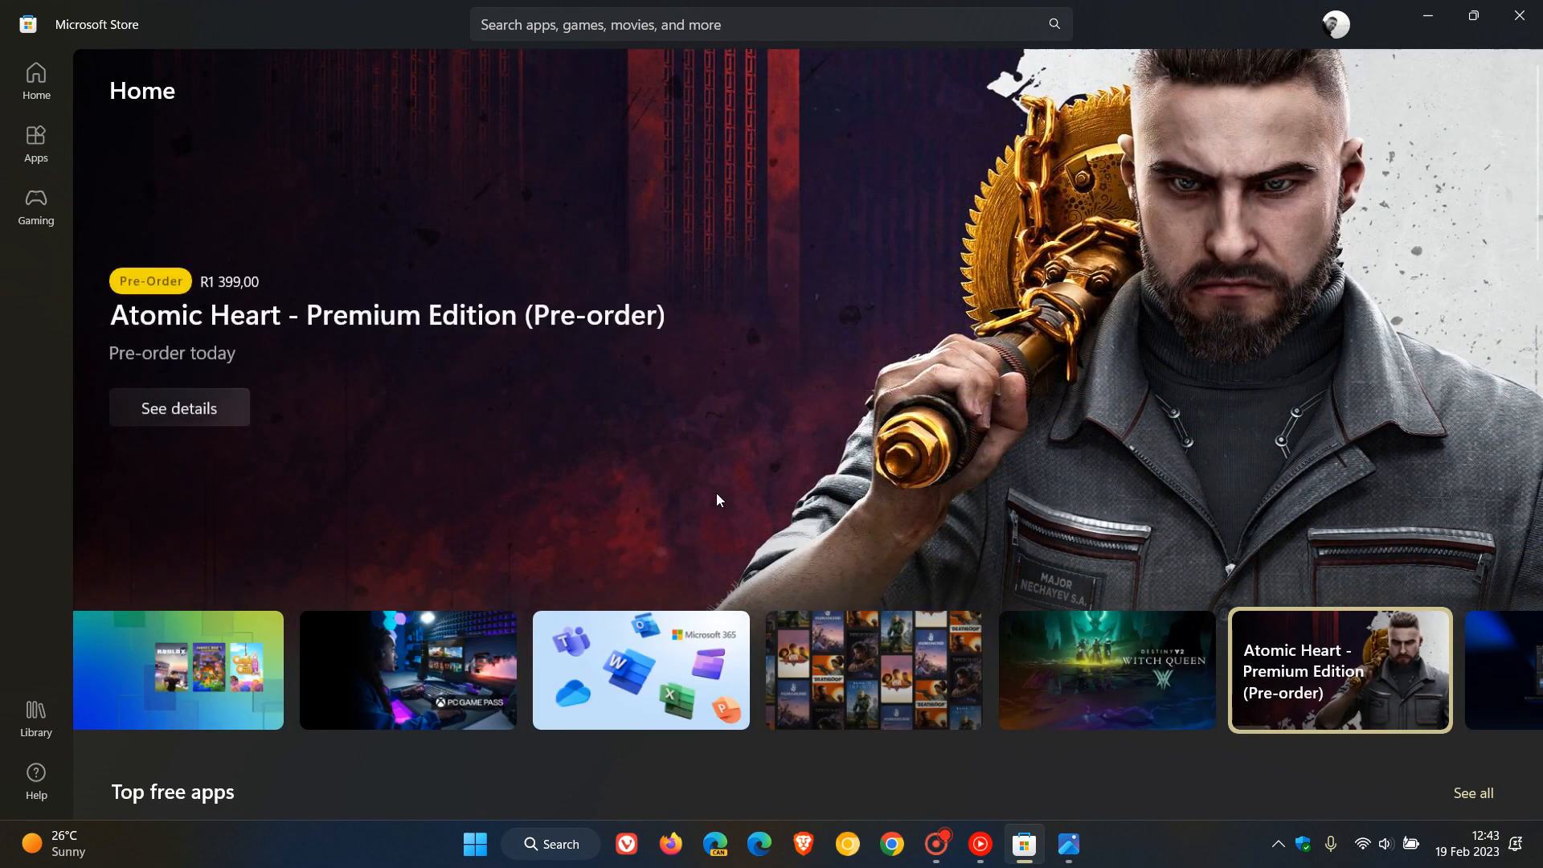
mouse_move(990, 423)
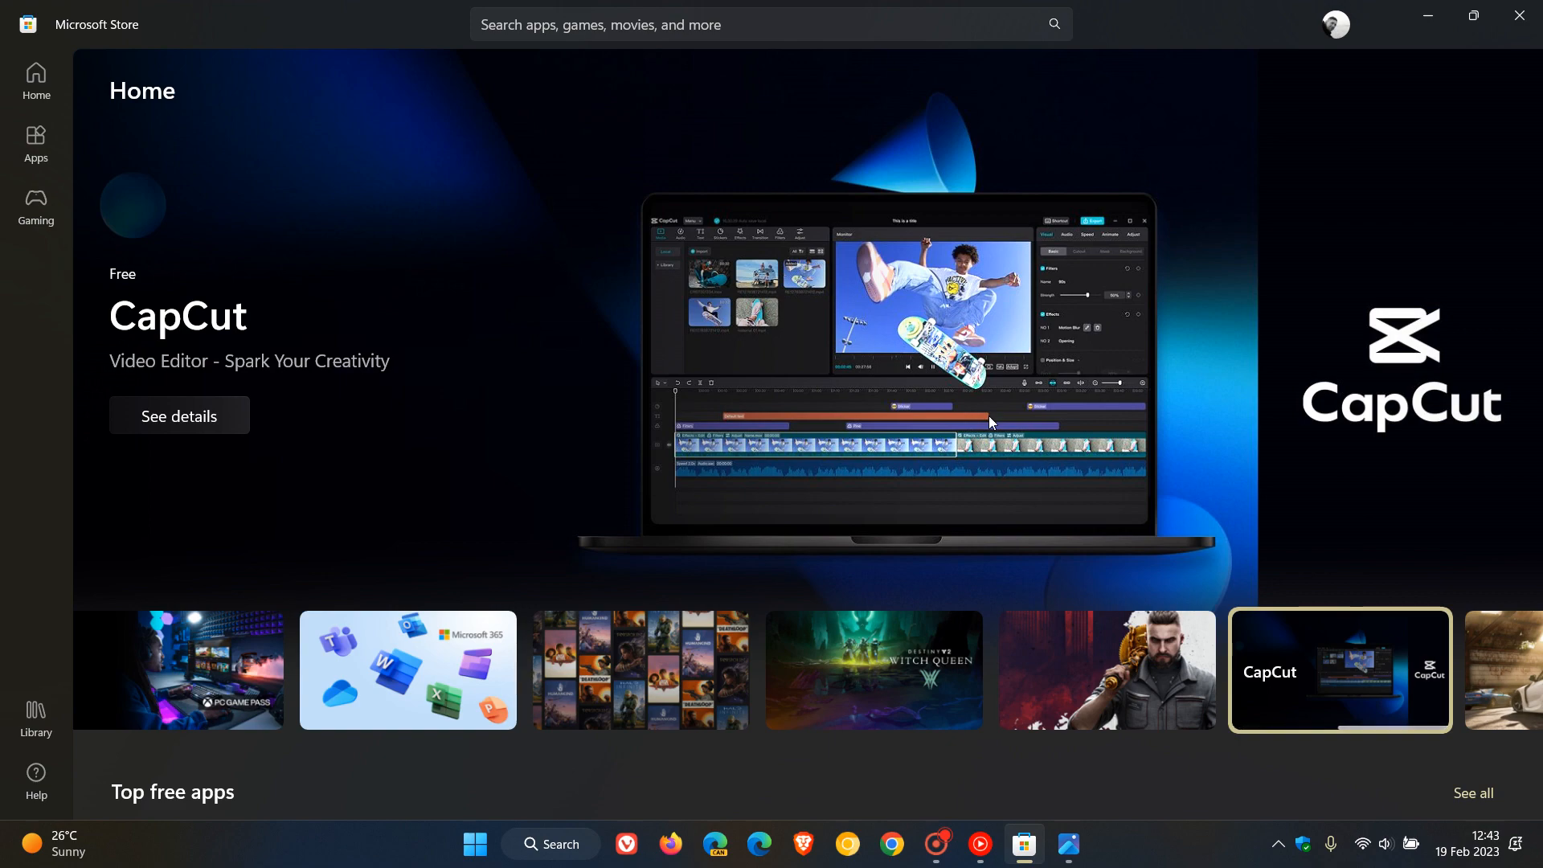
mouse_move(836, 435)
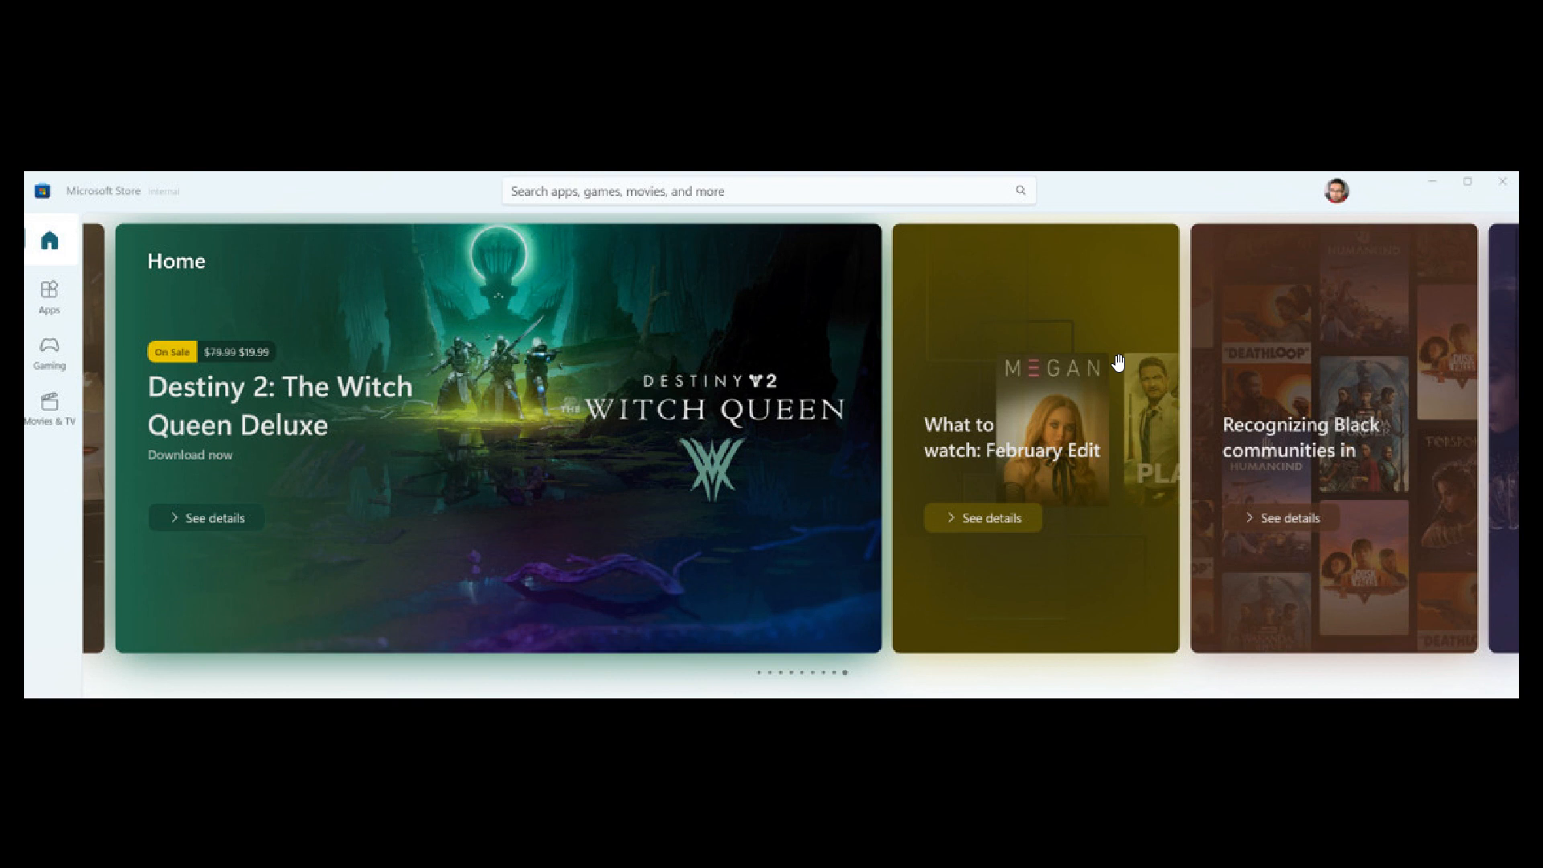
mouse_move(1046, 411)
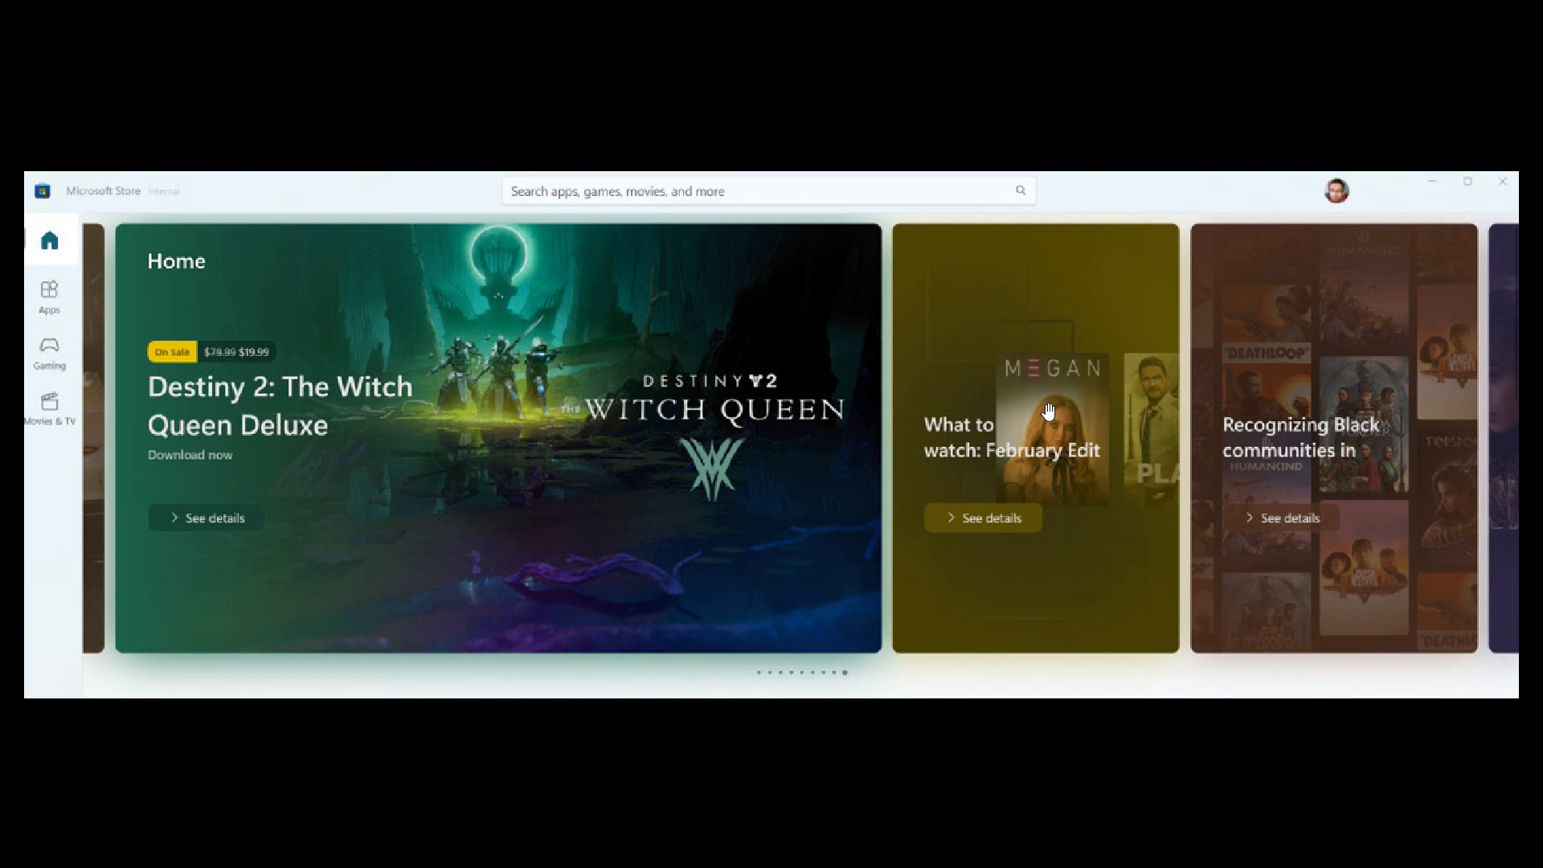
mouse_move(676, 596)
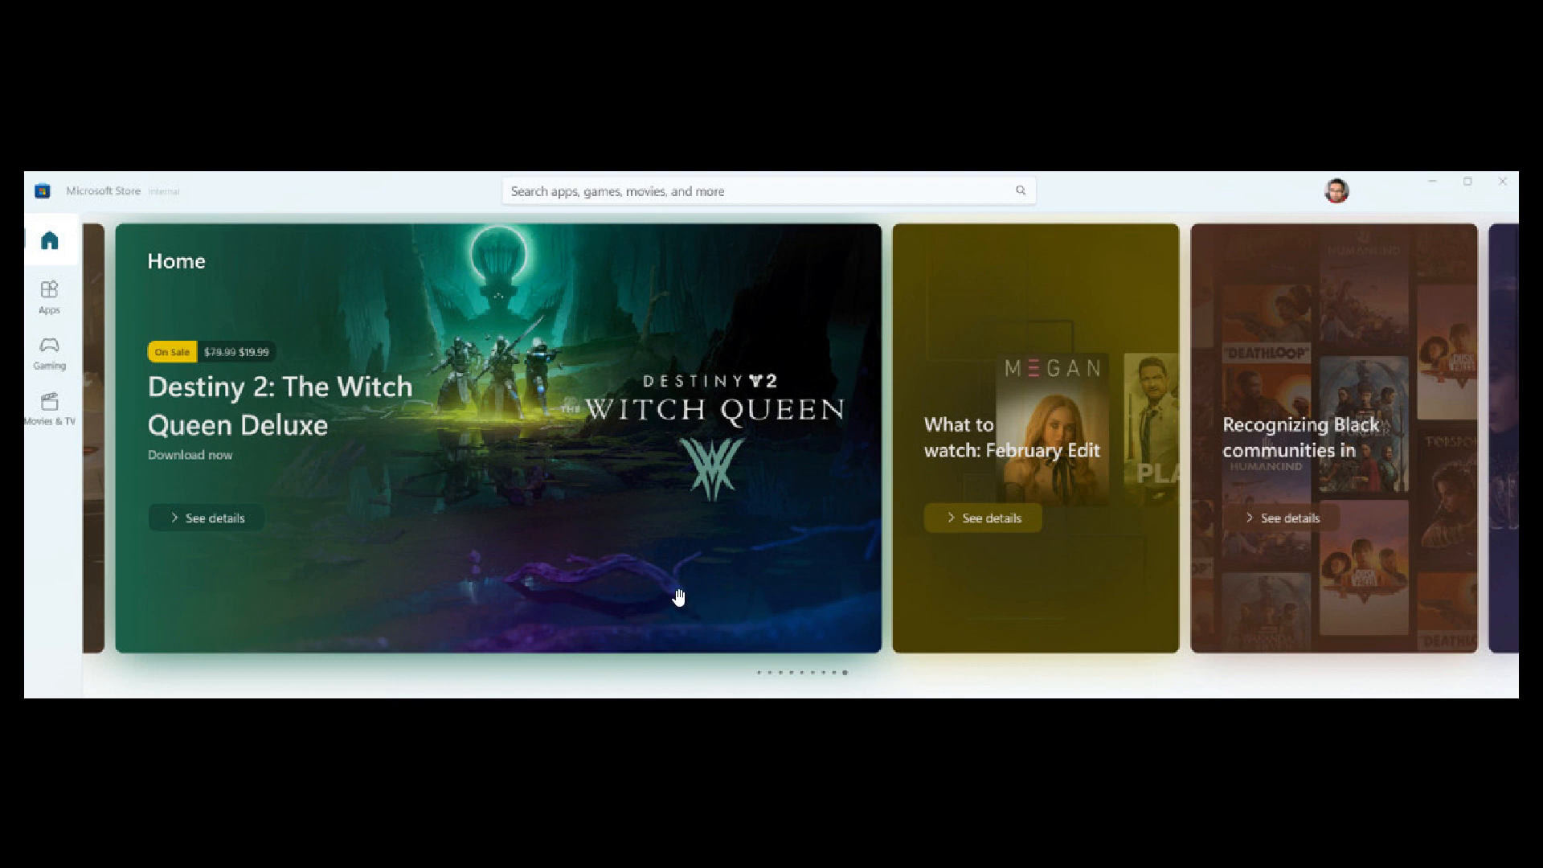
mouse_move(1027, 435)
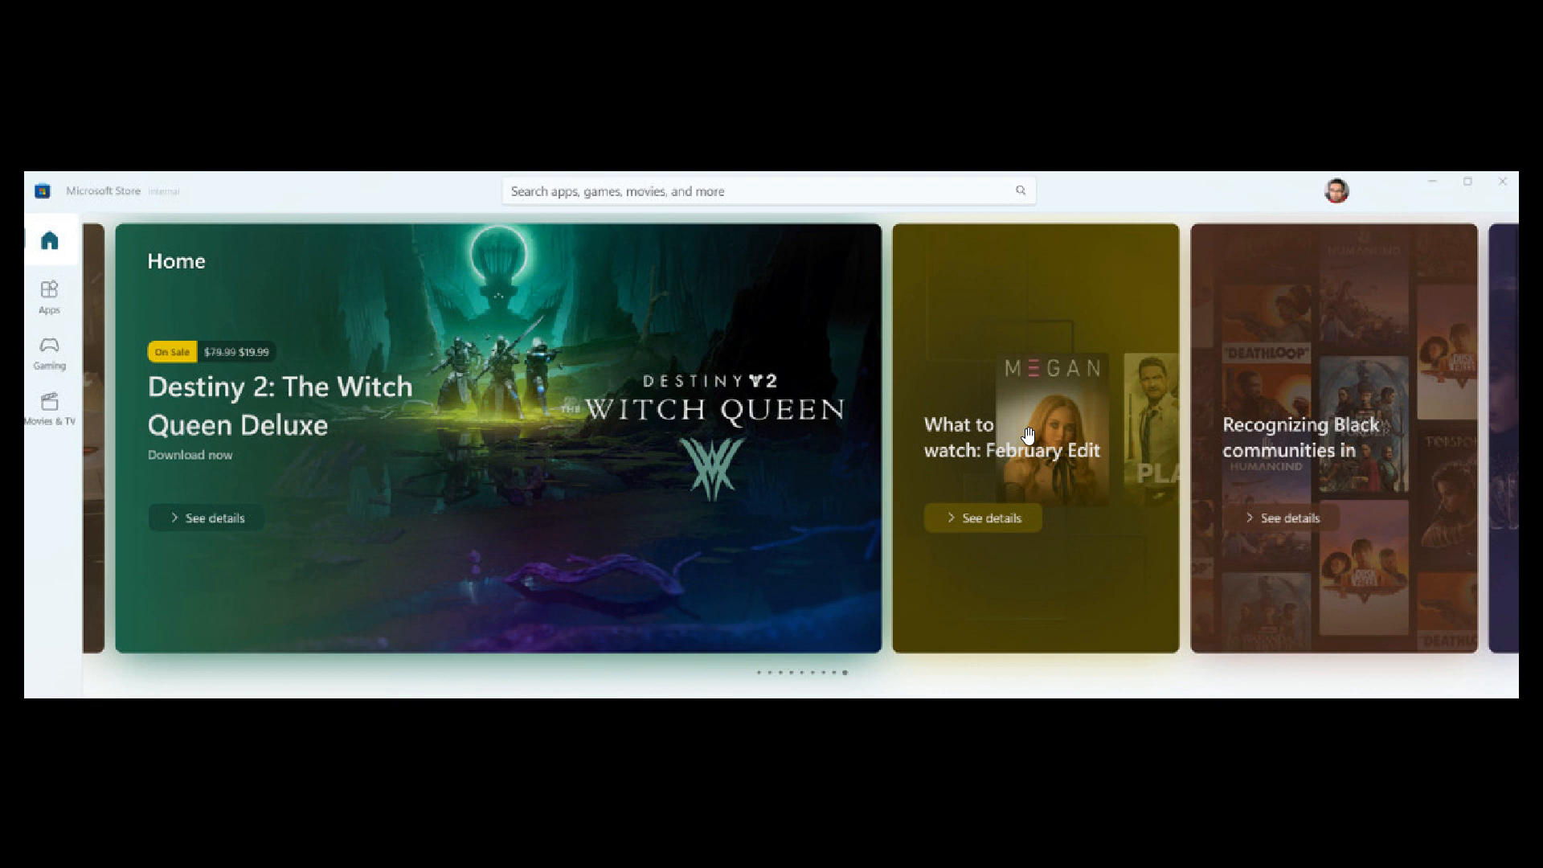
mouse_move(1018, 461)
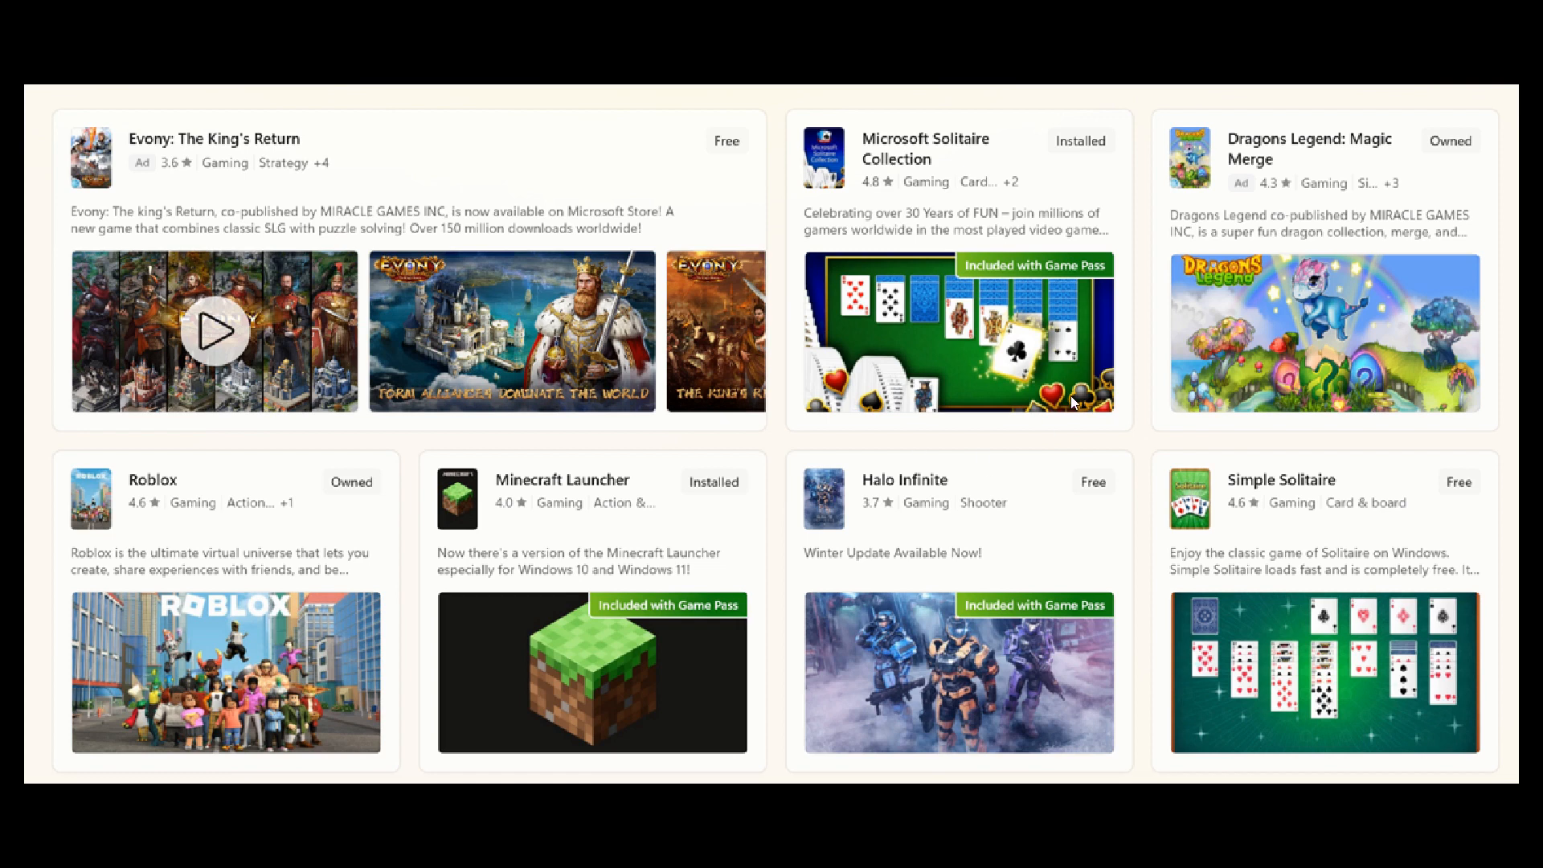
mouse_move(1125, 468)
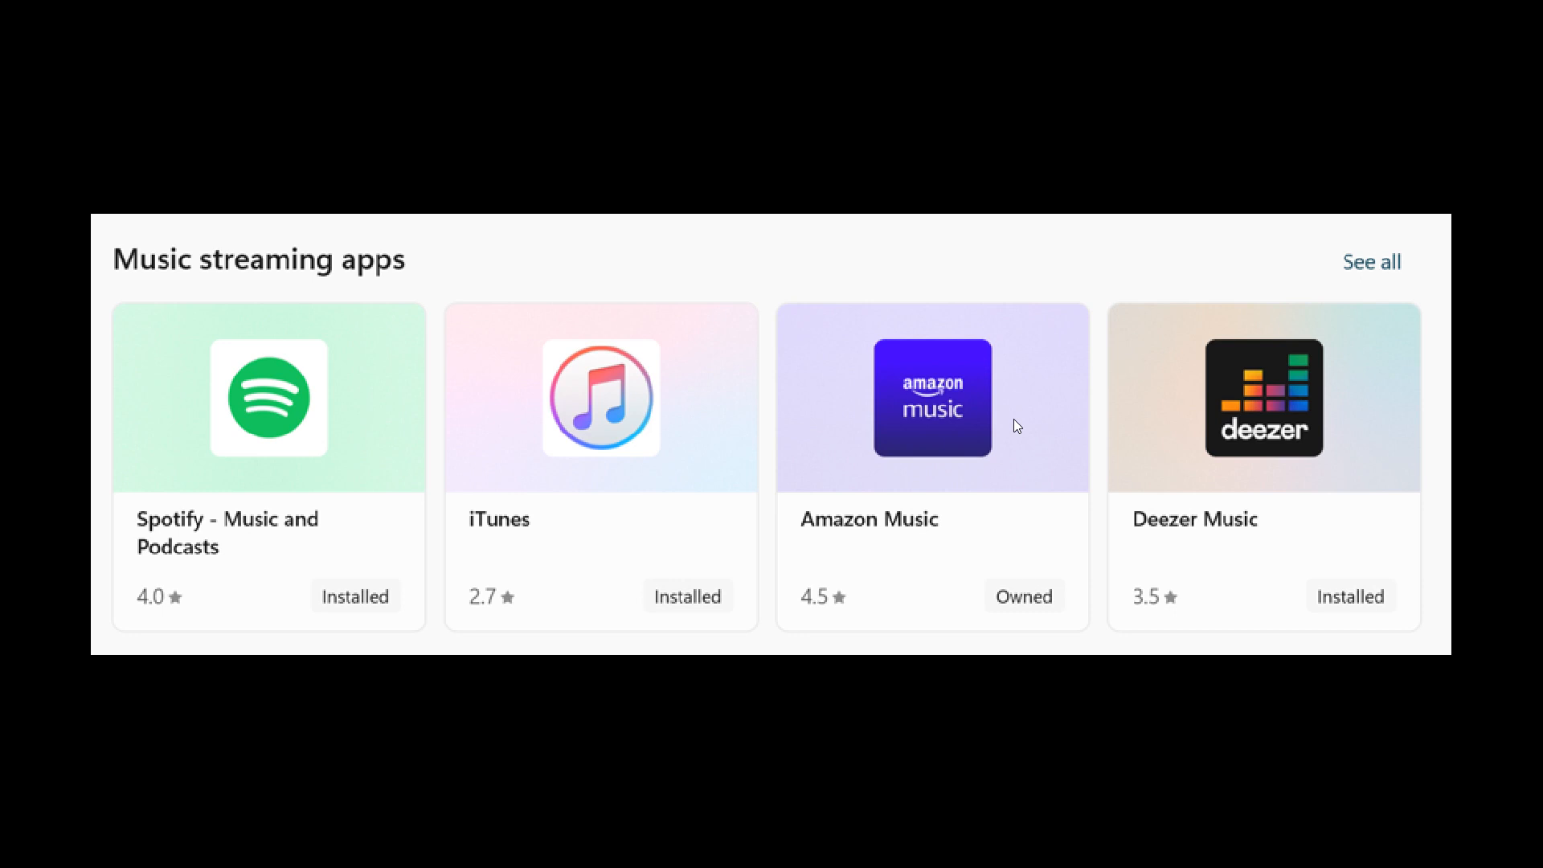
mouse_move(1093, 369)
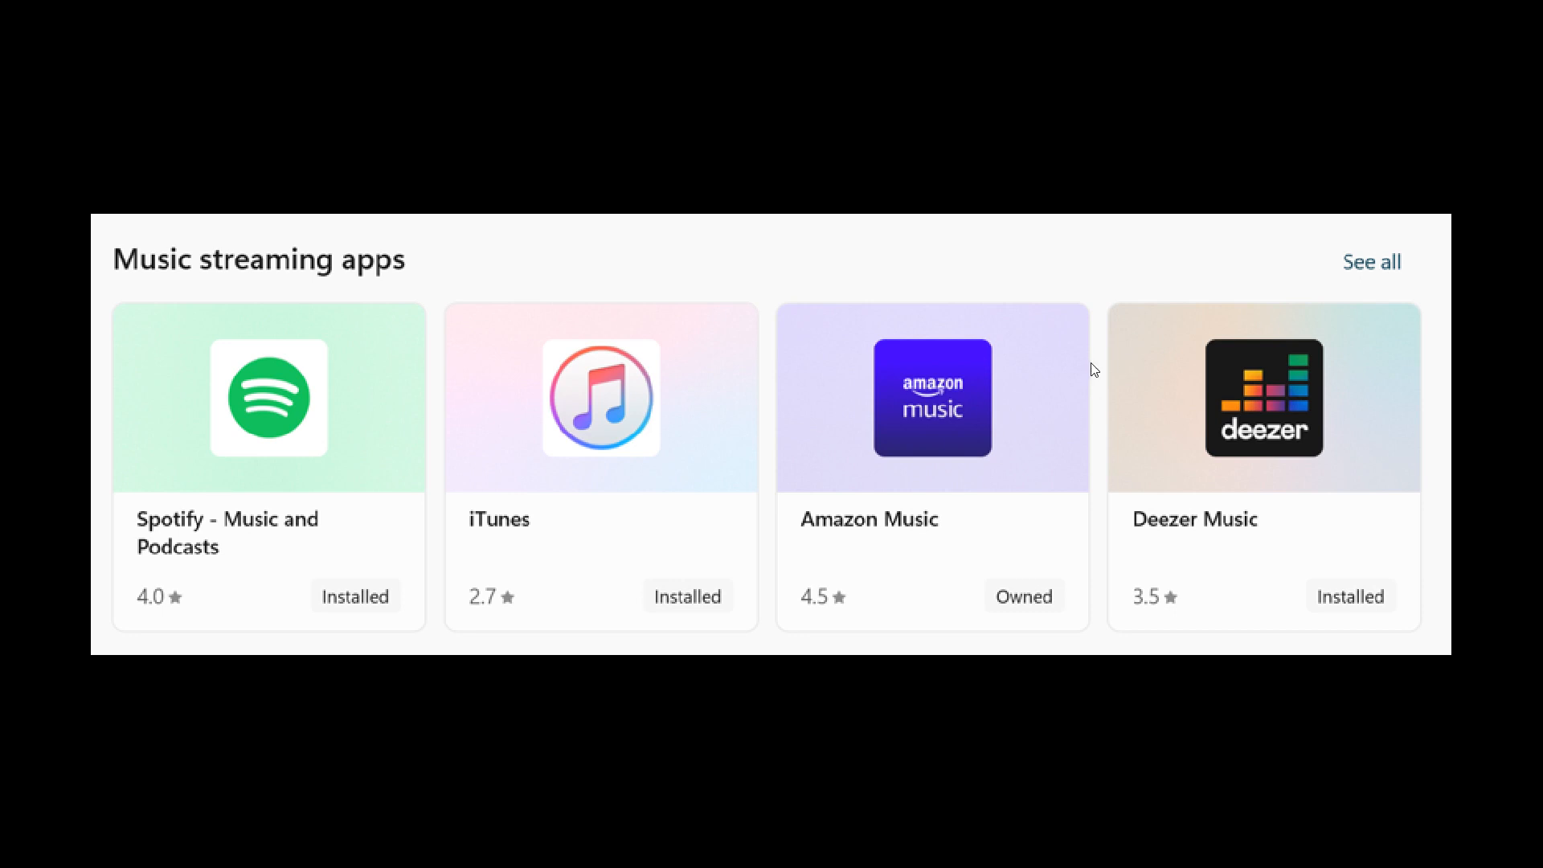
mouse_move(1049, 409)
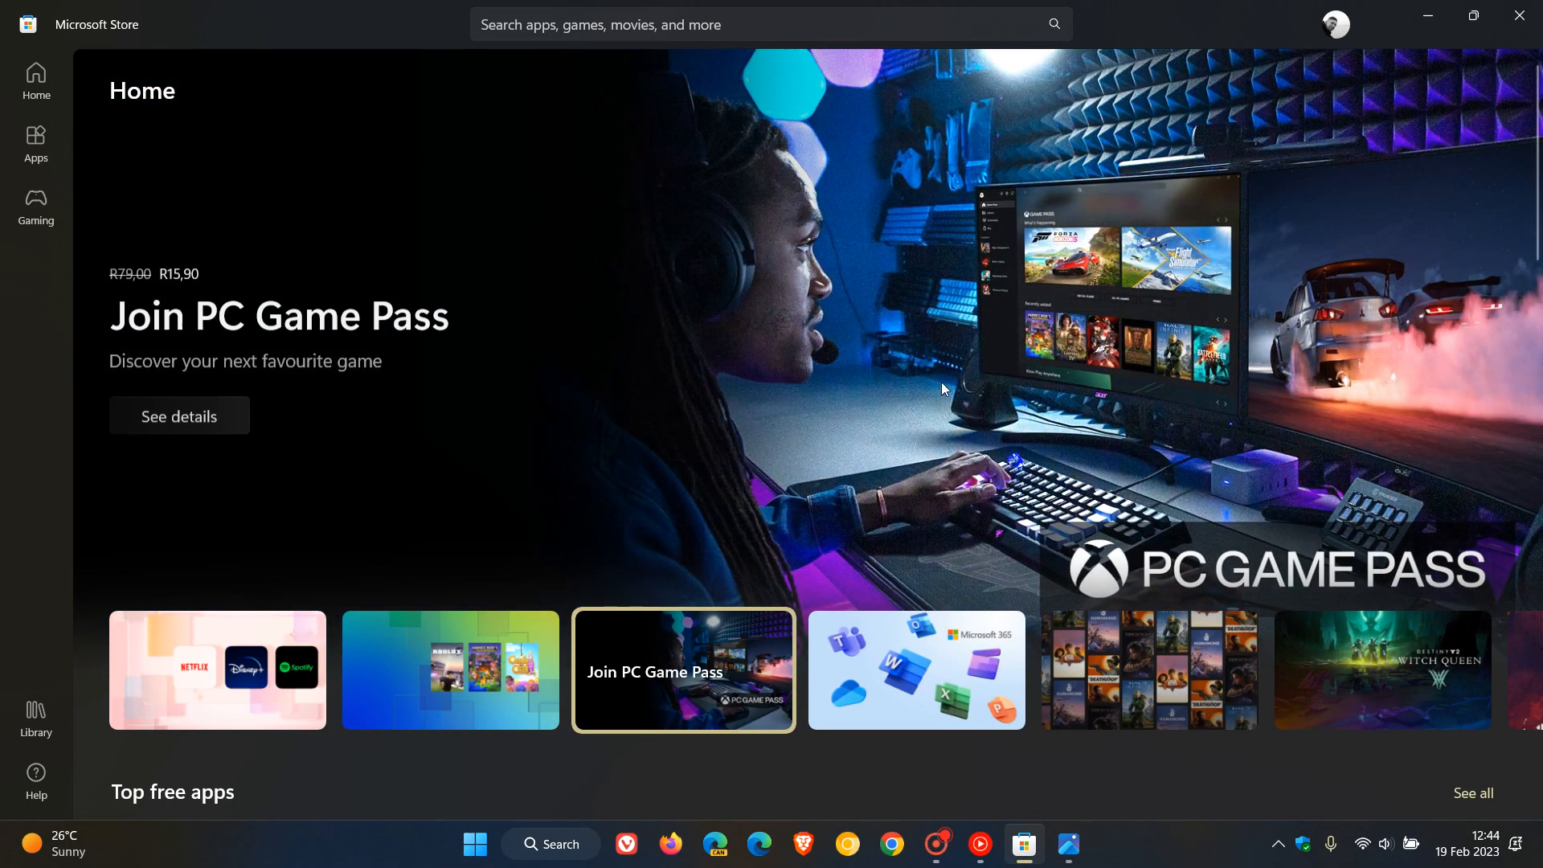
scroll("down", 3)
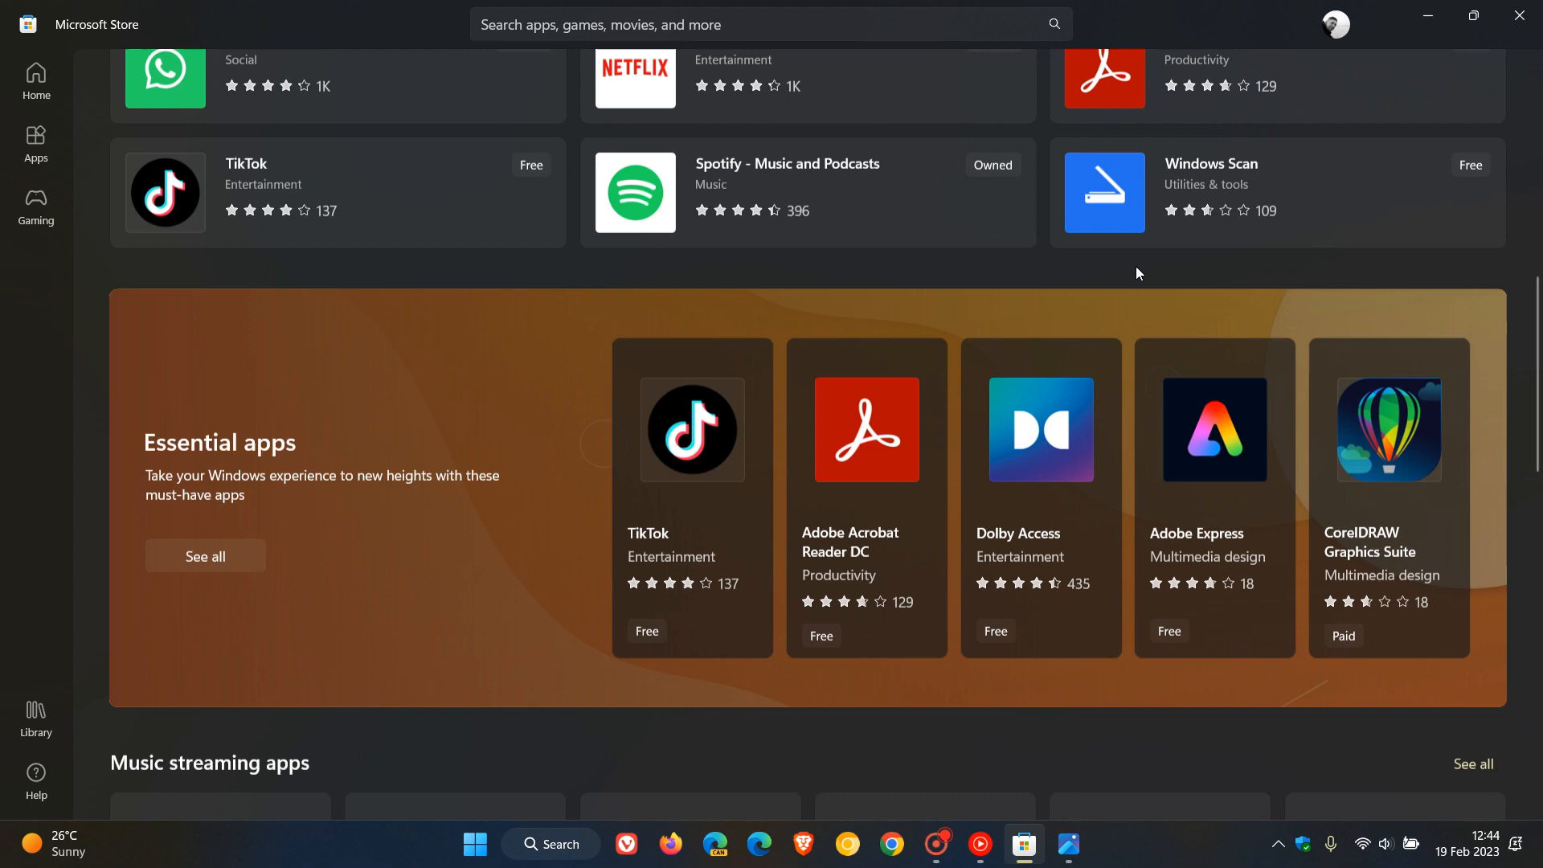
scroll("down", 3)
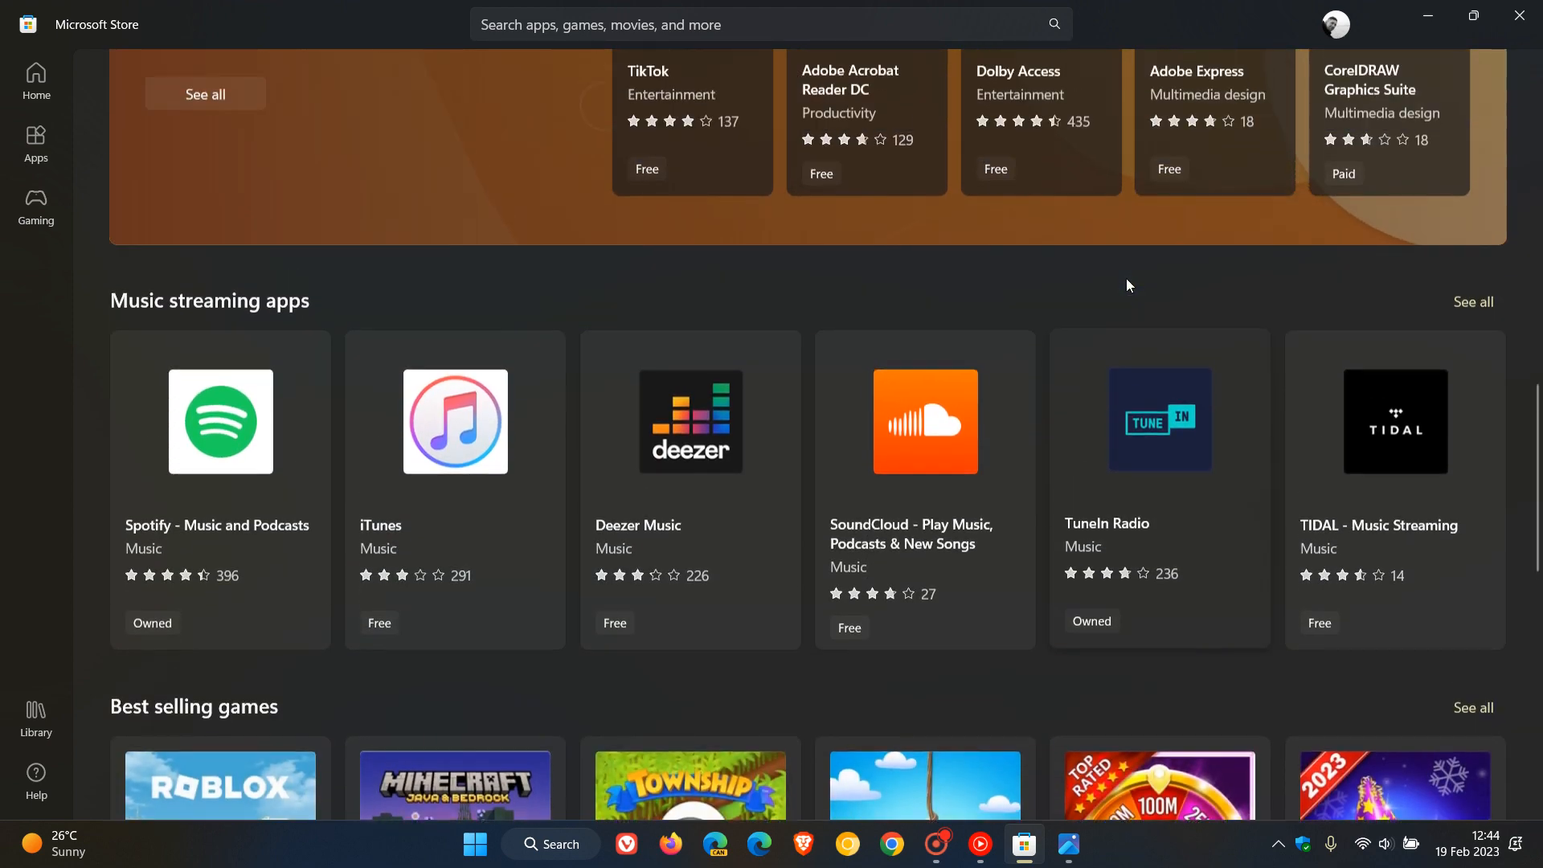
mouse_move(539, 529)
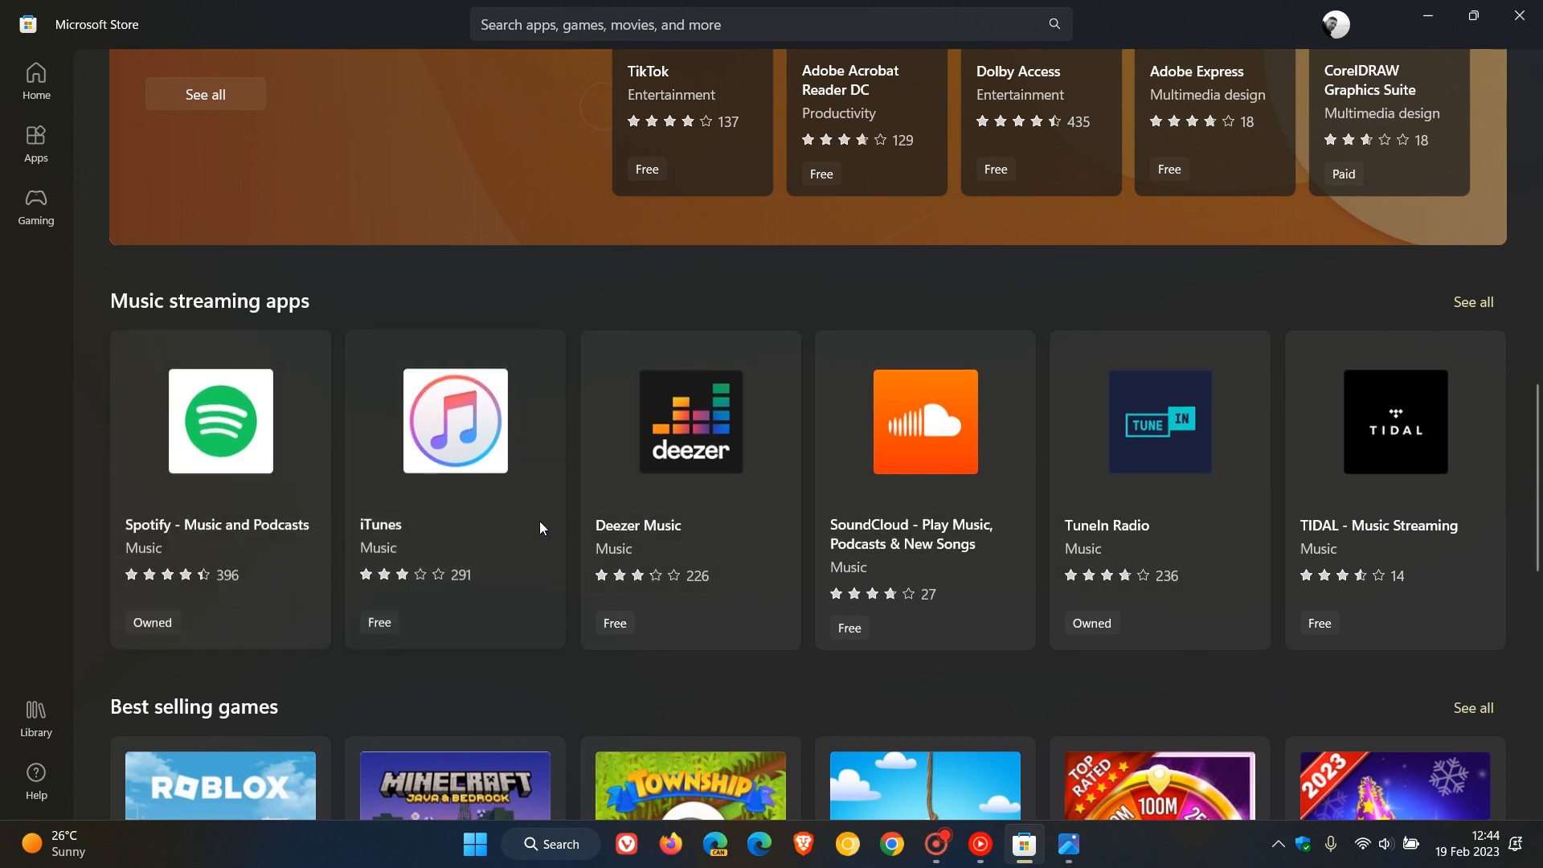
mouse_move(809, 419)
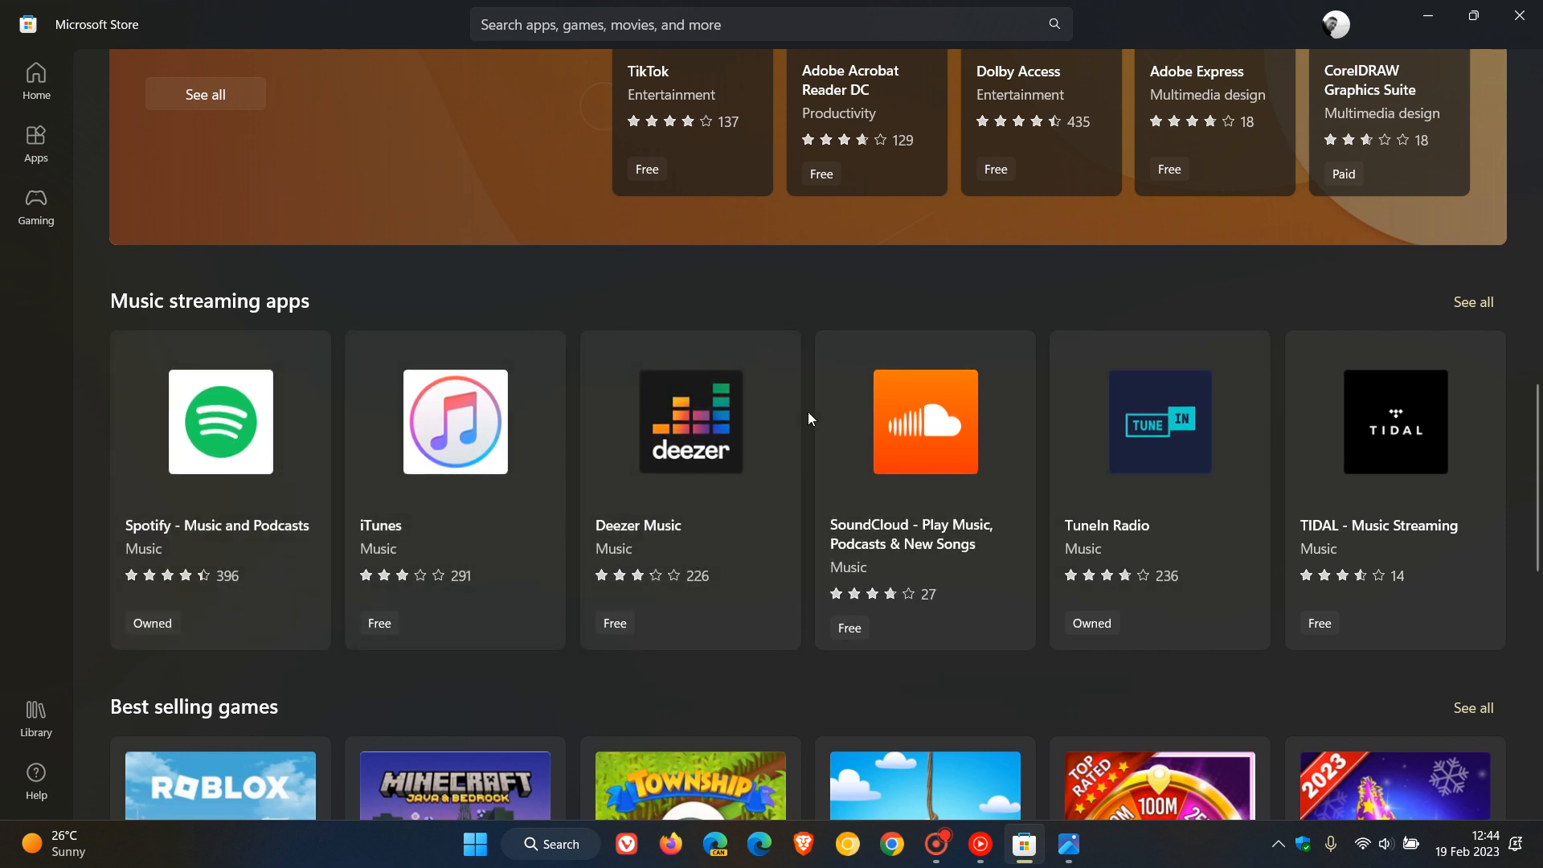
mouse_move(937, 415)
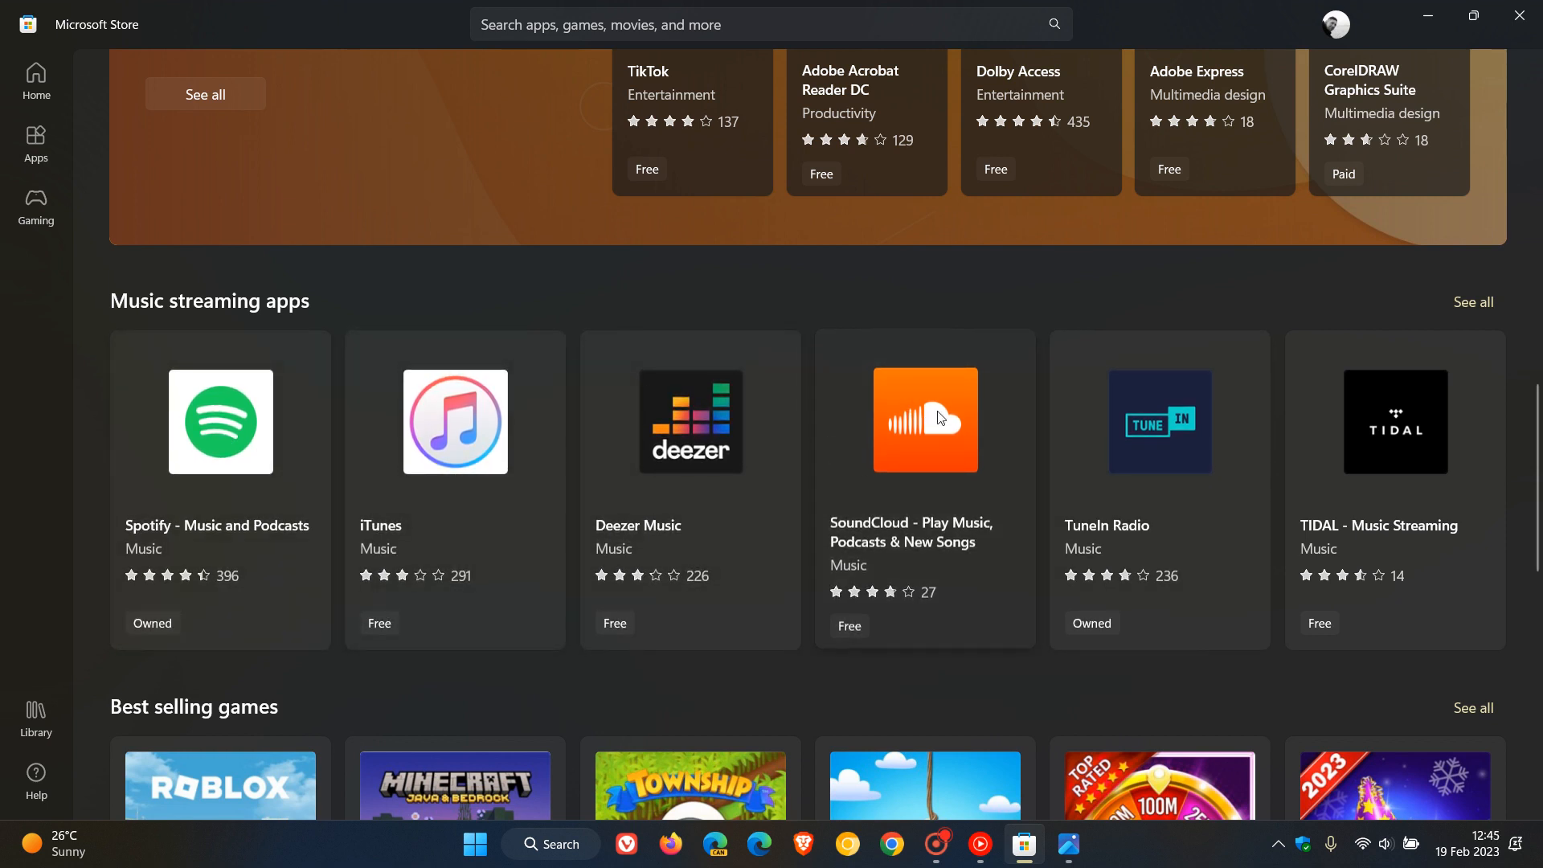
mouse_move(997, 433)
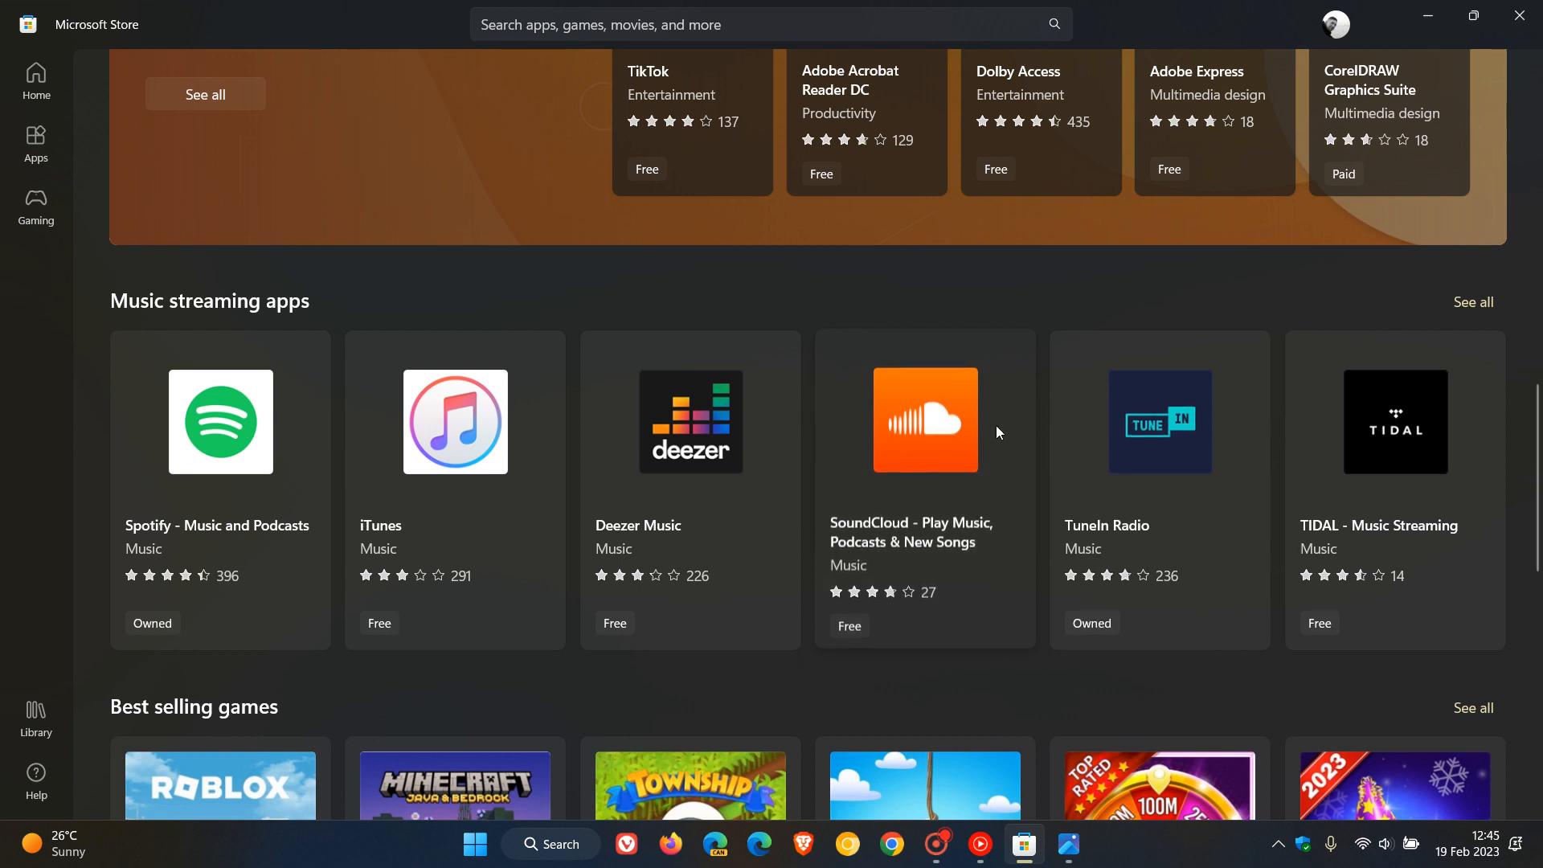
mouse_move(1032, 417)
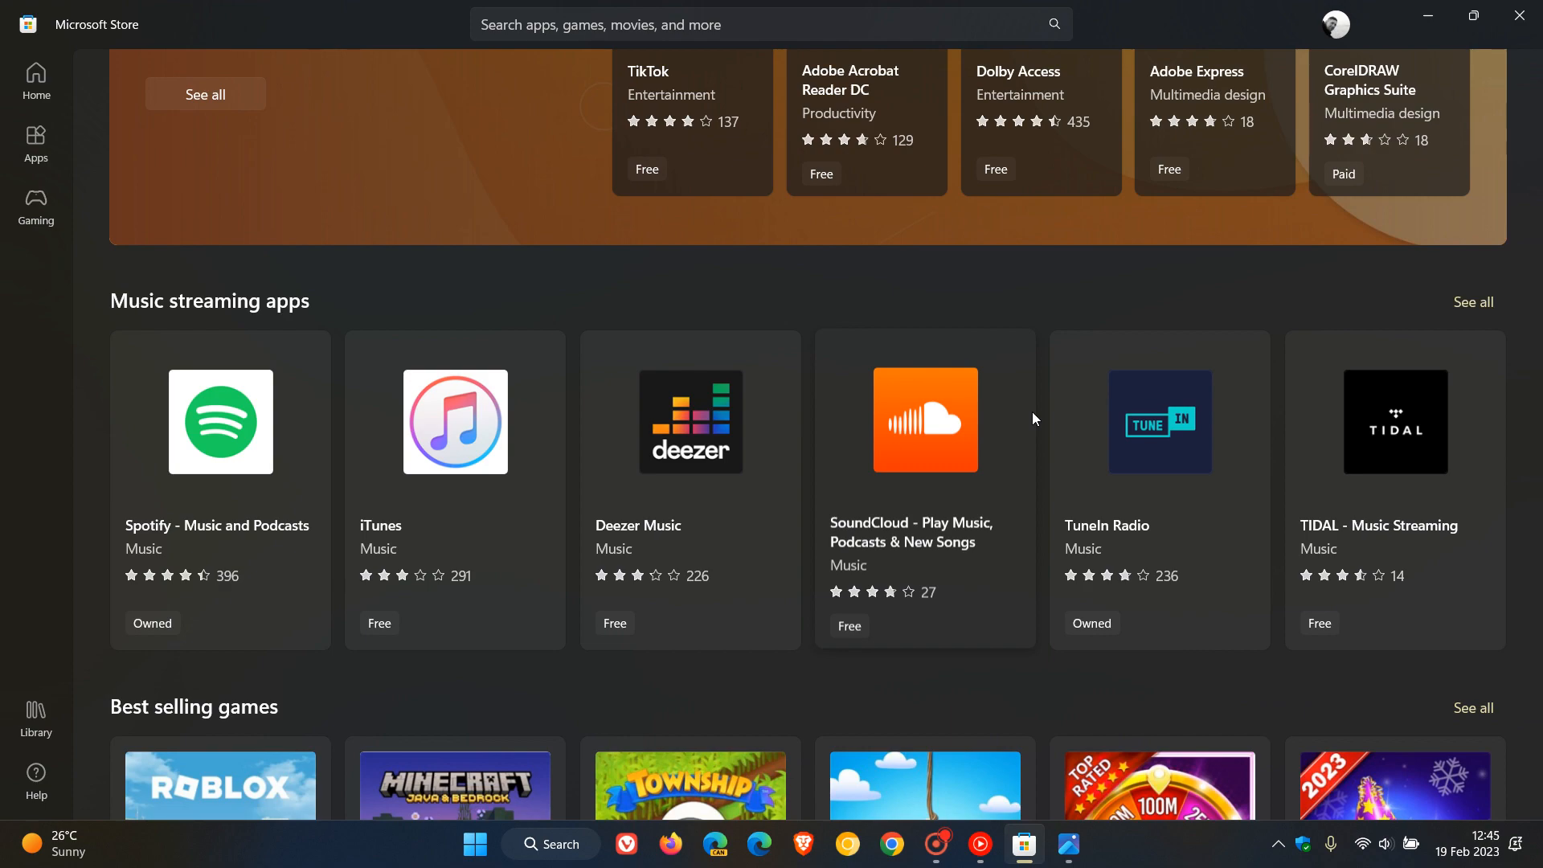
left_click(35, 78)
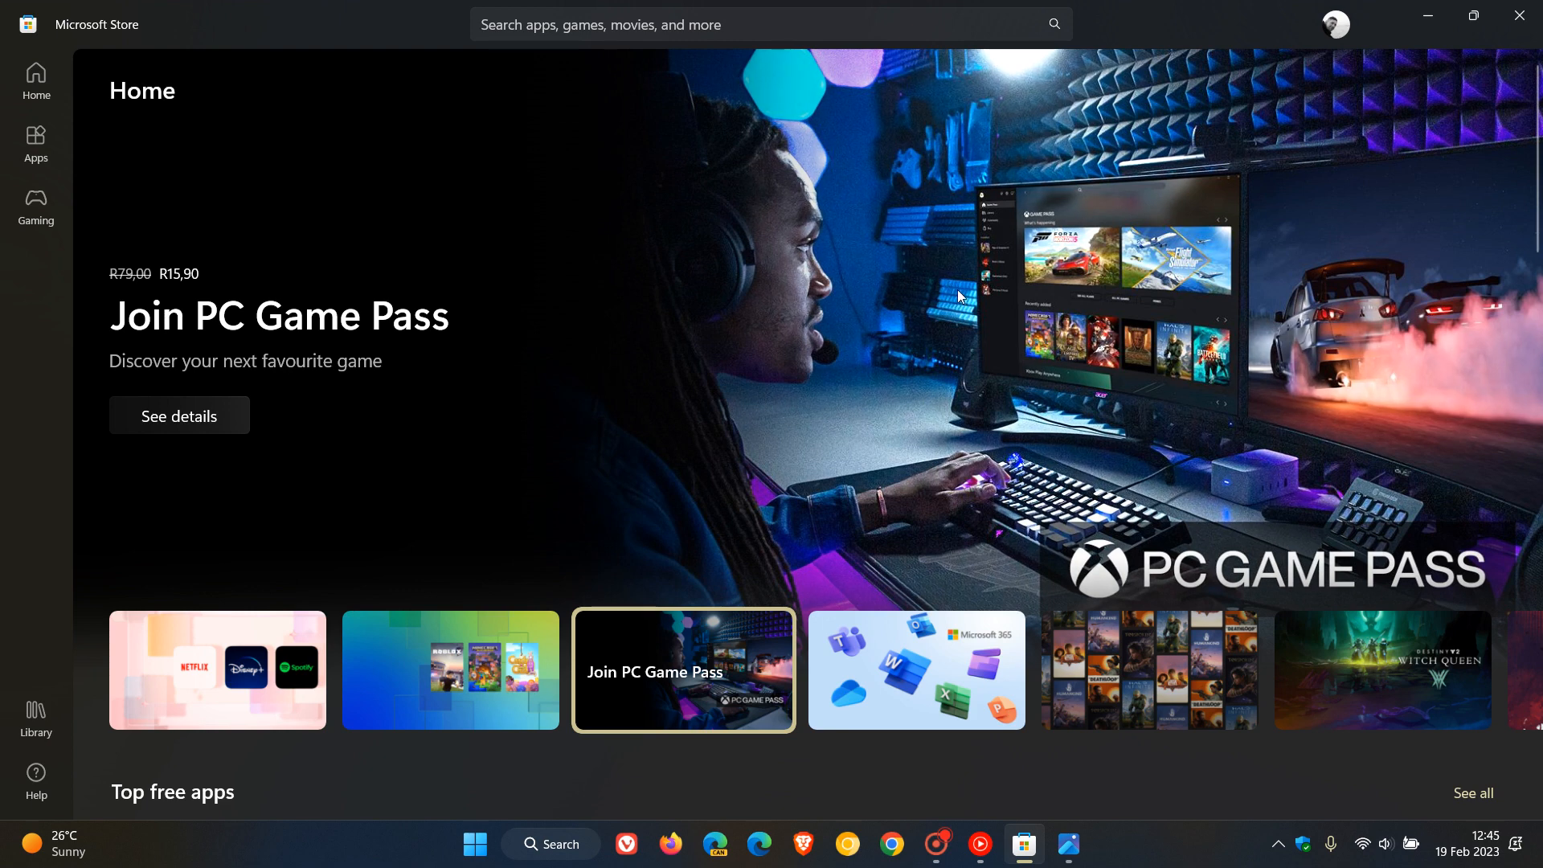